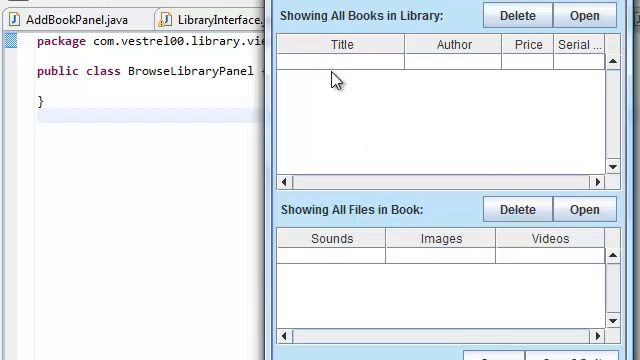
mouse_move(416, 196)
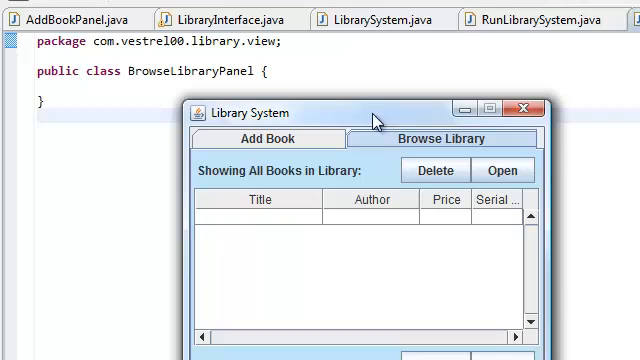
Step: Close the running Library System window to return to the empty BrowseLibraryPanel class
click(524, 114)
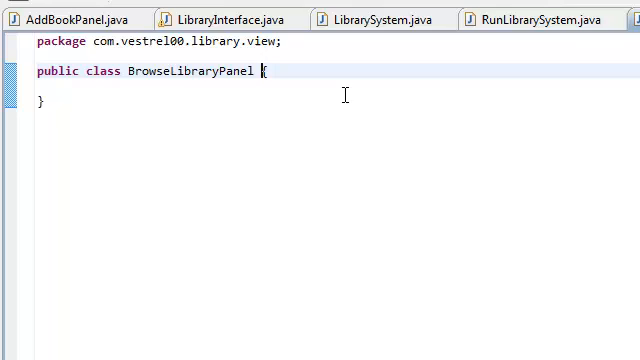
Step: Make the class extend JPanel with its import and serialVersionUID 1L, dropping the generated comment
text(extends)
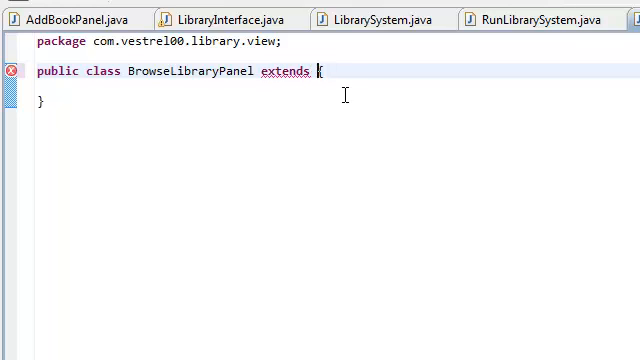
text(JPanel)
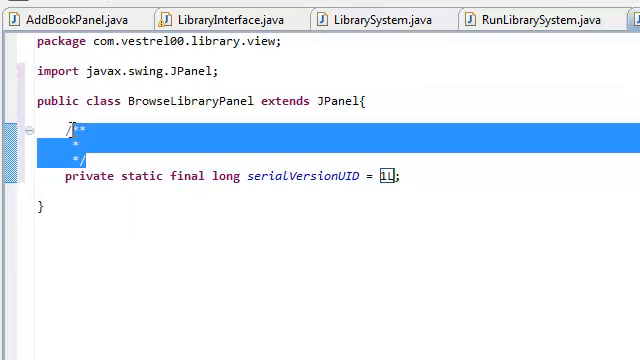
key(Delete)
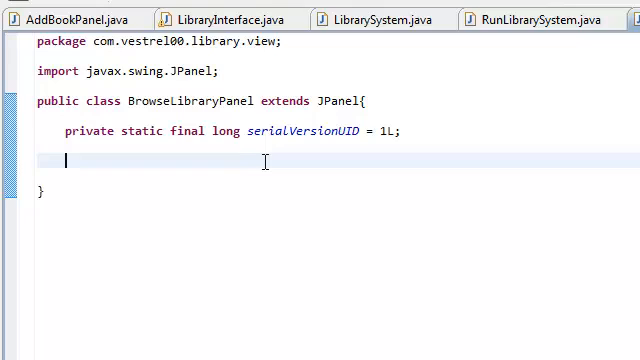
mouse_move(368, 172)
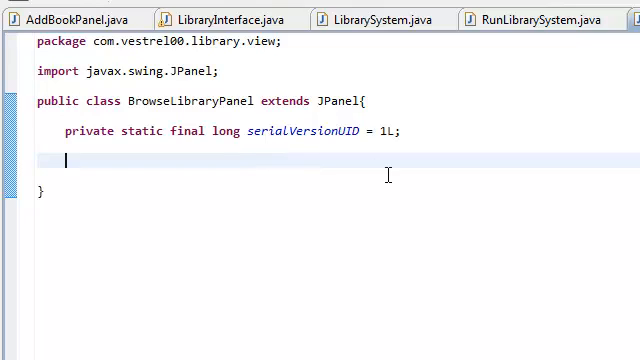
Step: Declare 'private Box mainBox,' as the first field in the class body
text(p)
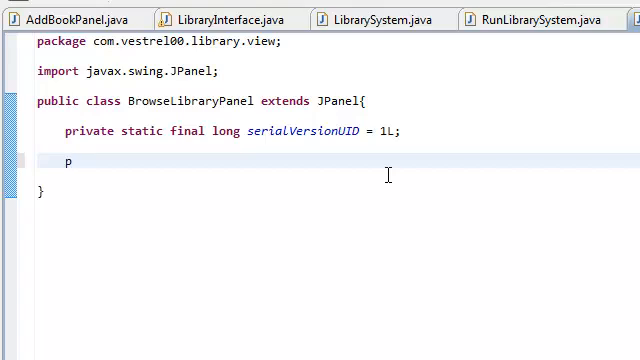
text(rivate B)
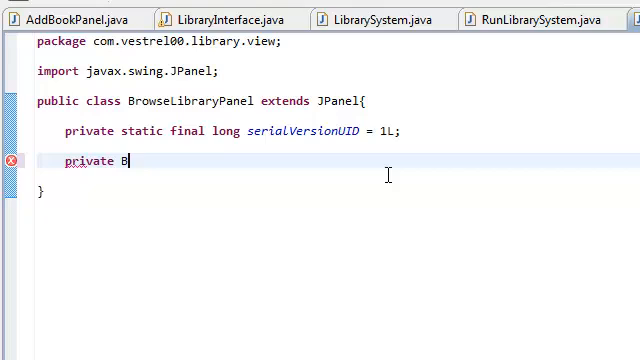
text(ox ma)
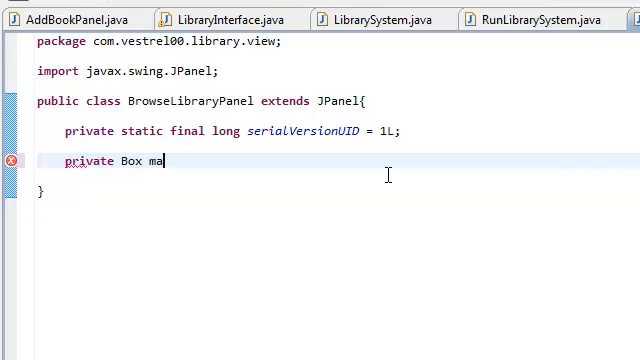
text(in)
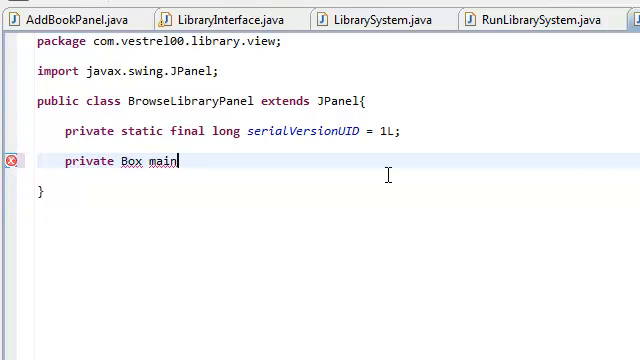
text(Box)
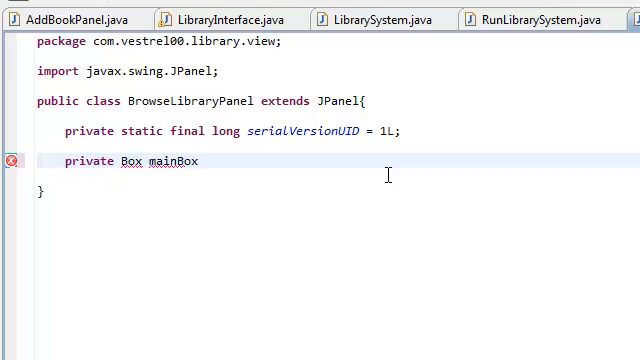
double_click(172, 160)
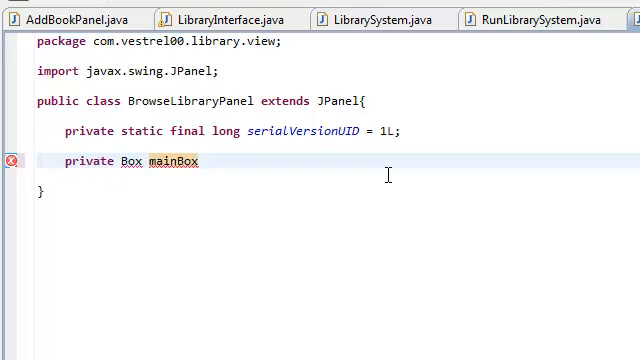
text(,)
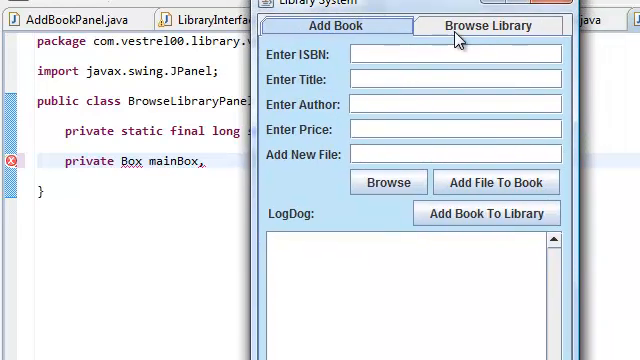
Step: Show the Browse Library tab in the running app to review its book and file tables
click(488, 24)
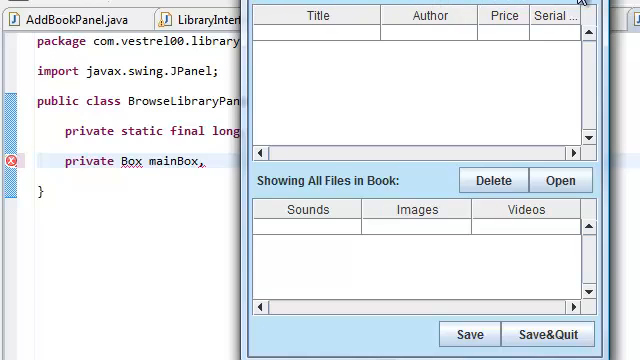
mouse_move(420, 82)
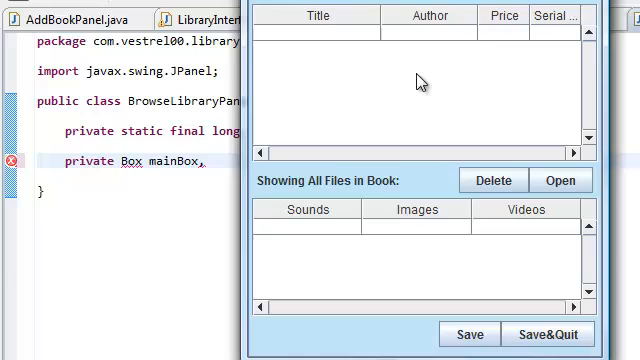
mouse_move(276, 182)
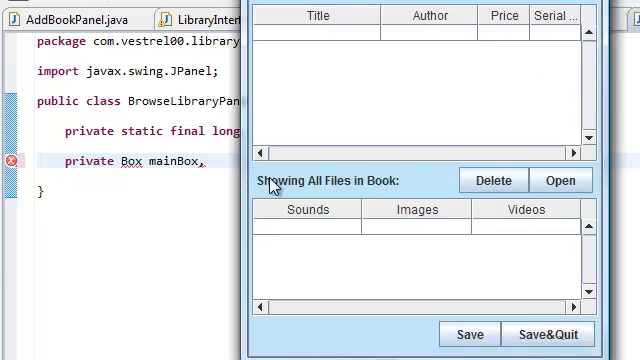
mouse_move(272, 258)
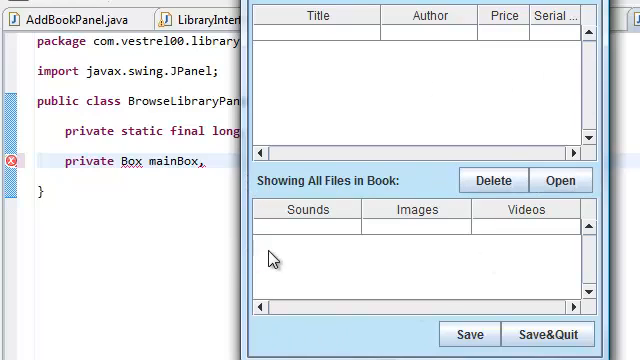
mouse_move(260, 344)
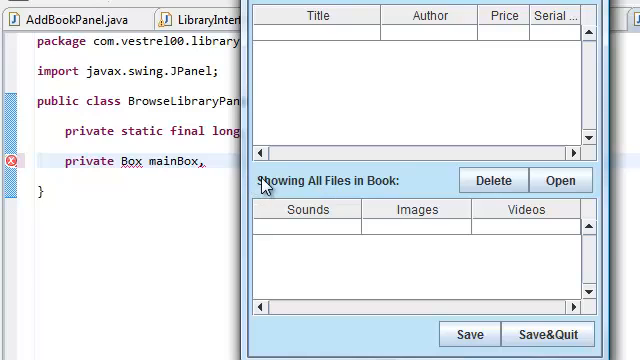
mouse_move(288, 184)
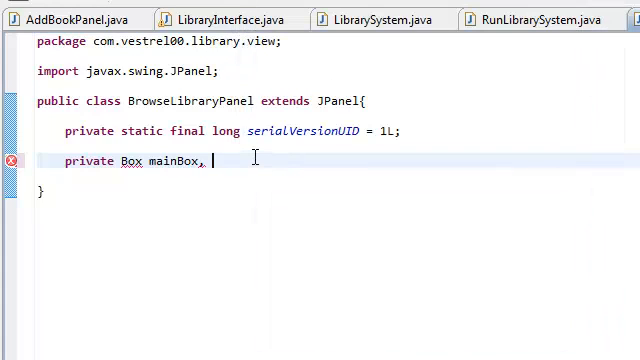
Step: Extend the Box declaration with hBox1 through hBox5 and resolve the javax.swing.Box import
text(hBox1,)
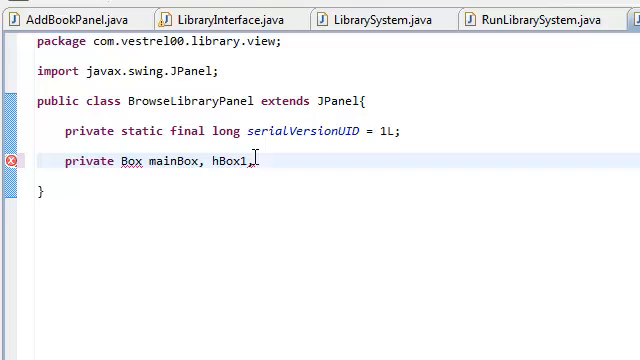
text(h)
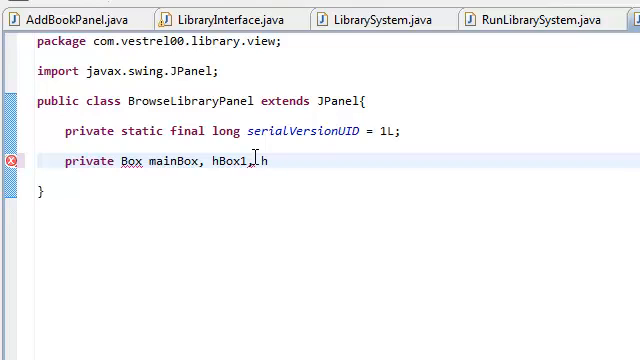
text(Box)
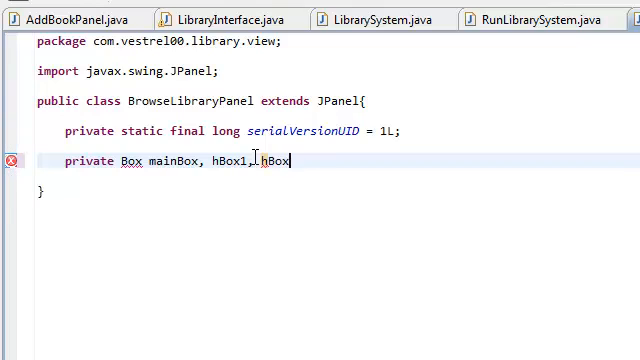
text(5)
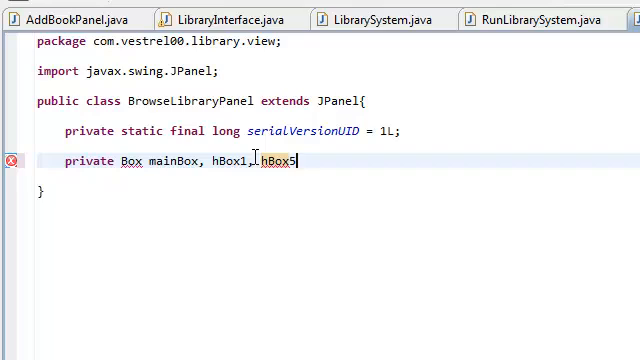
text(hBox2,)
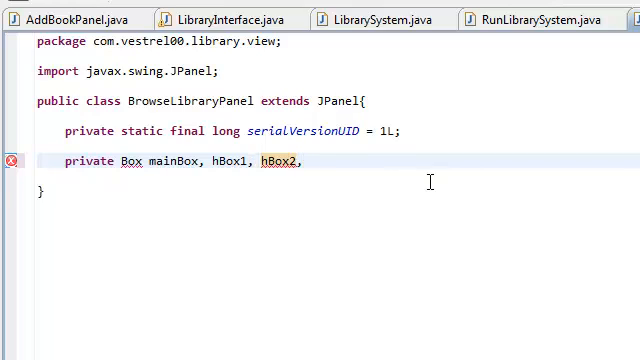
double_click(284, 160)
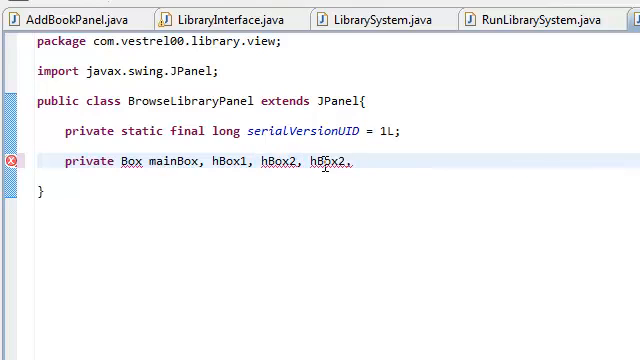
text(Box2, hBox2,)
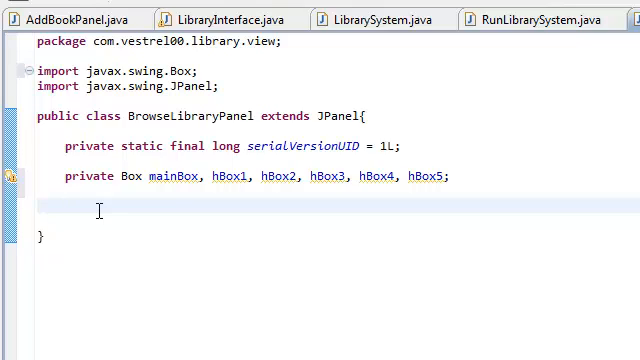
Step: Declare 'private JLabel jlBookTable, jlFileTable;' and import javax.swing.JLabel
text(pri)
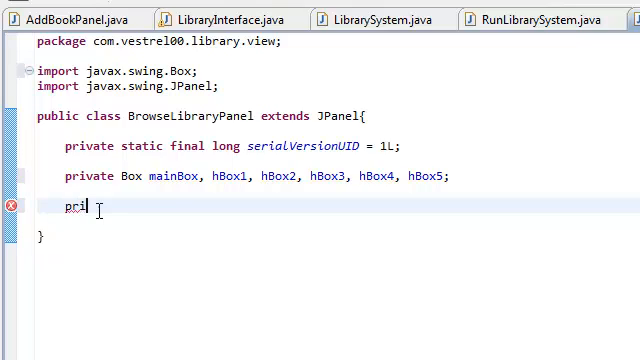
text(vate JLabel jl)
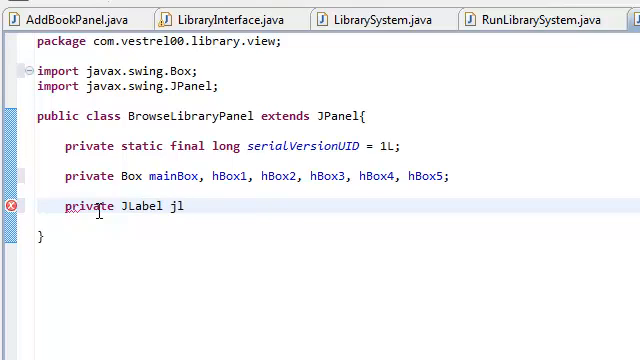
text(Book)
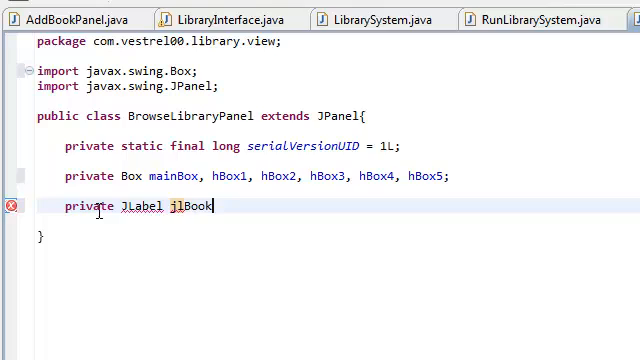
text(Tal)
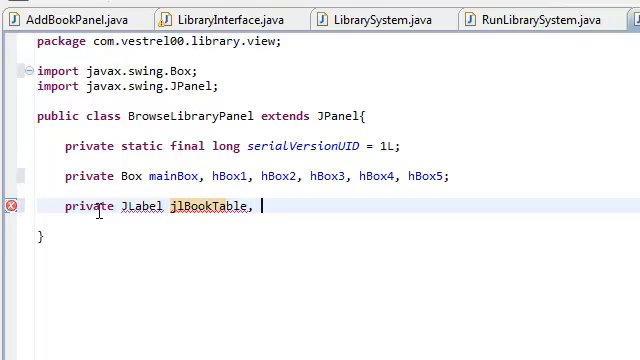
text(jlF)
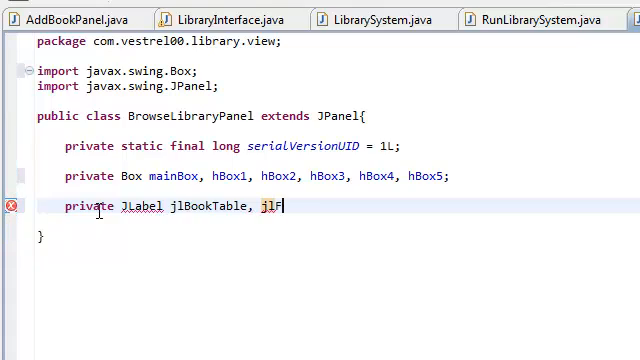
text(ileTabl)
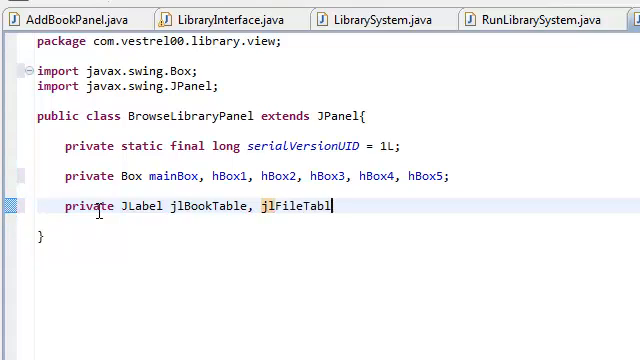
text(e;)
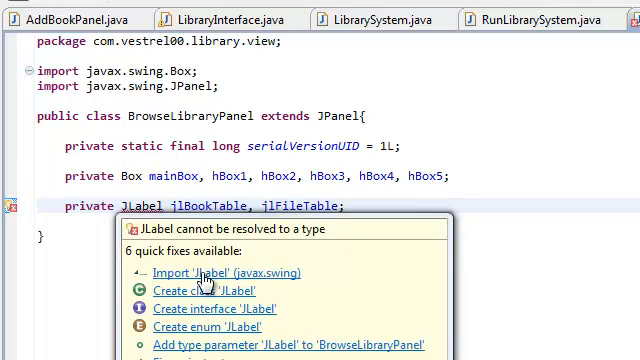
click(228, 272)
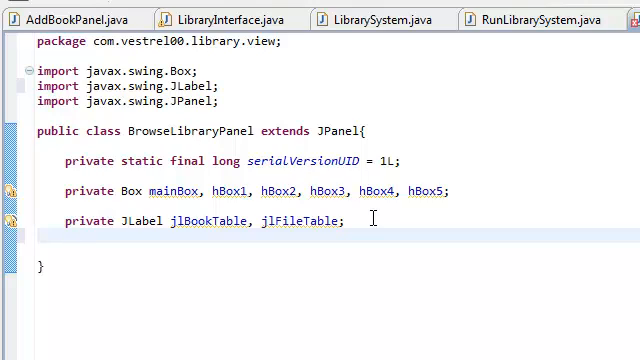
Step: Start a new 'private JScrollPane;' declaration under the JLabel fields
text(pr)
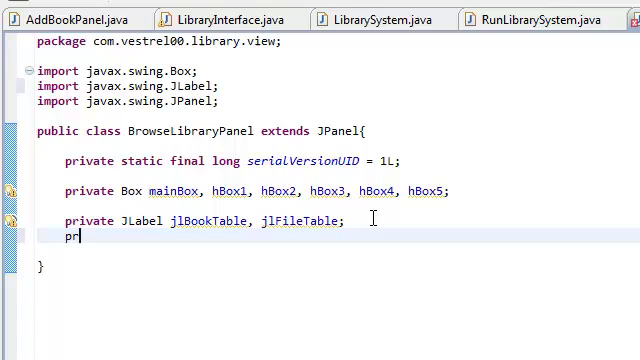
text(ivate)
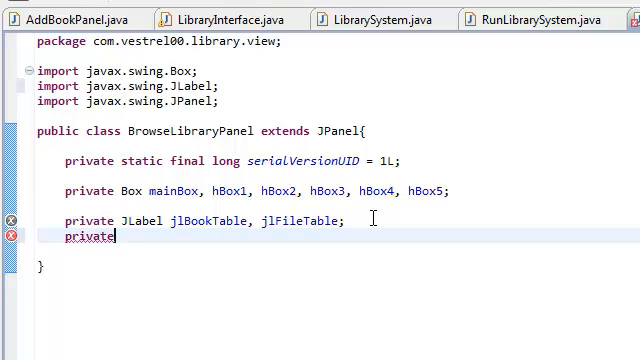
text(J)
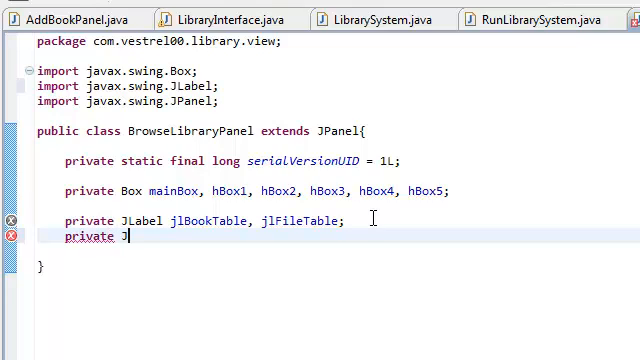
text(Scroll)
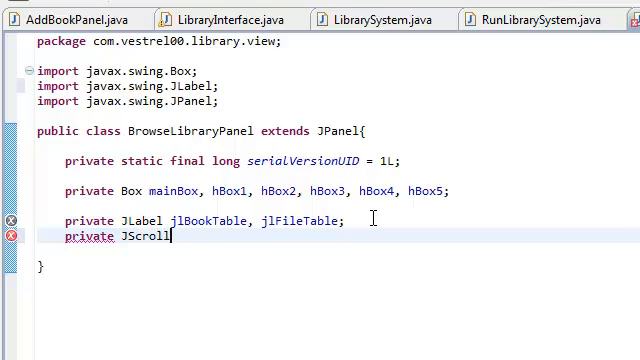
text(Pa)
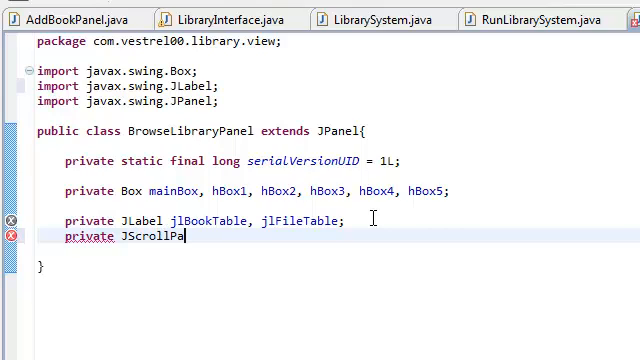
text(ne)
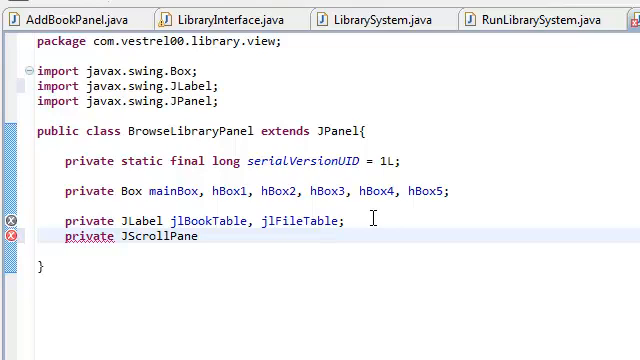
text(;)
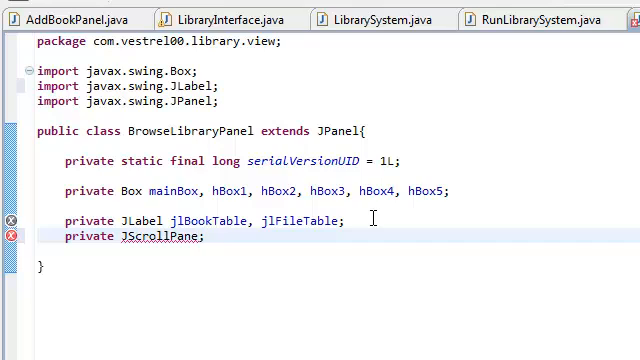
mouse_move(452, 224)
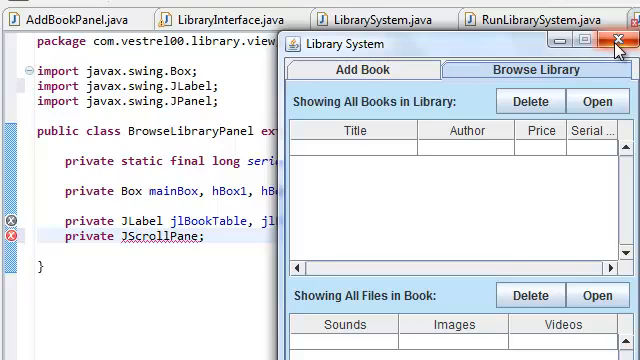
Step: Complete the line as 'private JScrollPane spBookTable, spFileTable;' with the JScrollPane import
click(620, 40)
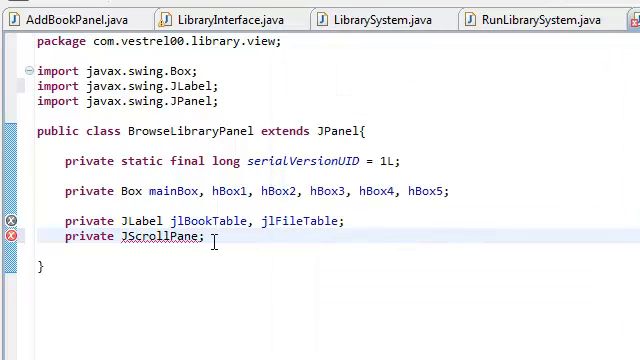
key(BackSpace)
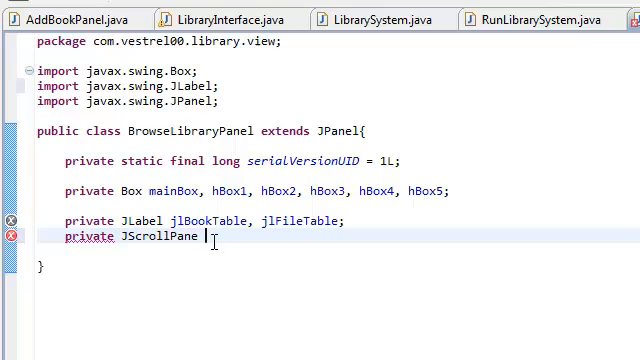
text(s)
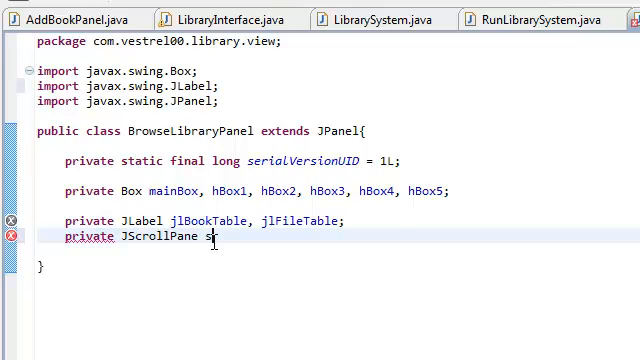
text(p)
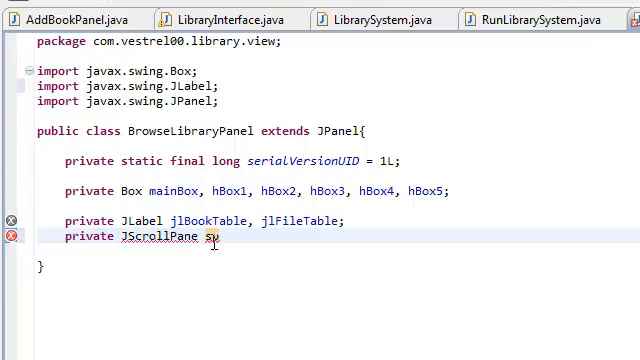
text(BookTable)
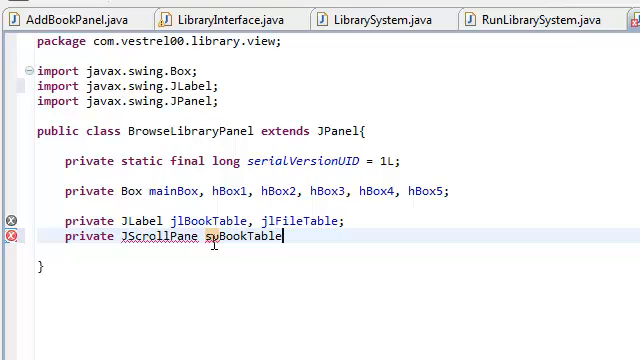
text(, sp)
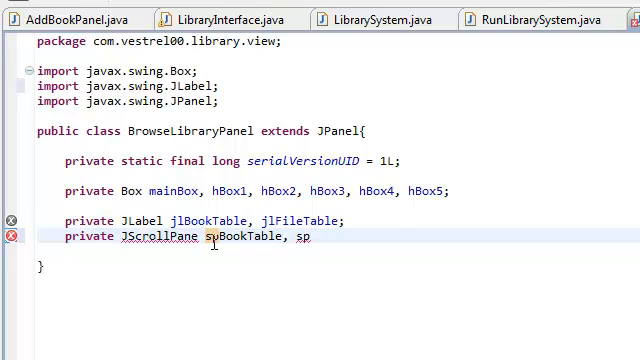
text(F)
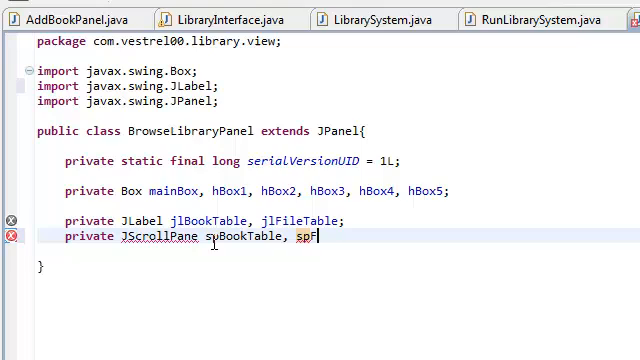
text(FileTable;)
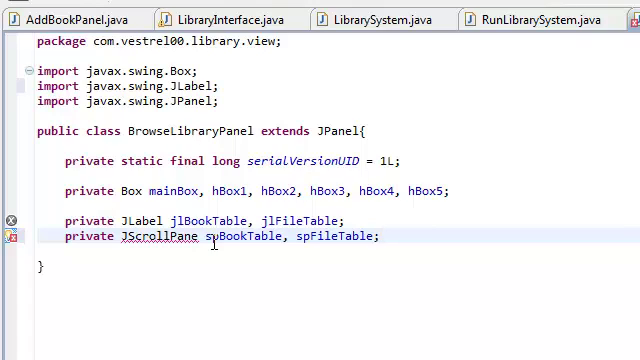
mouse_move(432, 236)
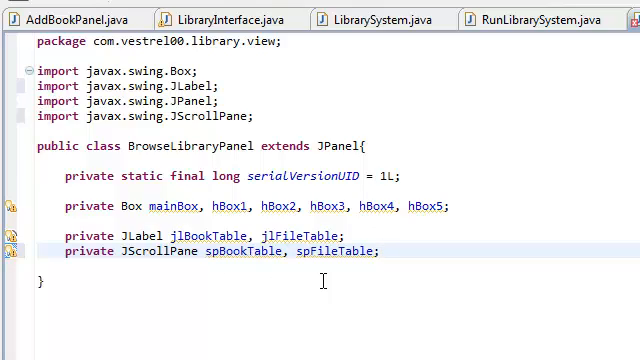
mouse_move(440, 324)
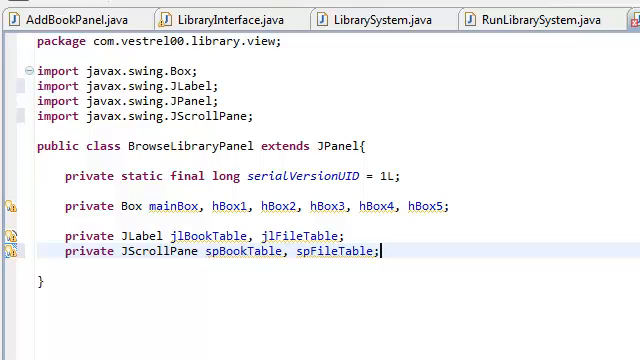
mouse_move(388, 298)
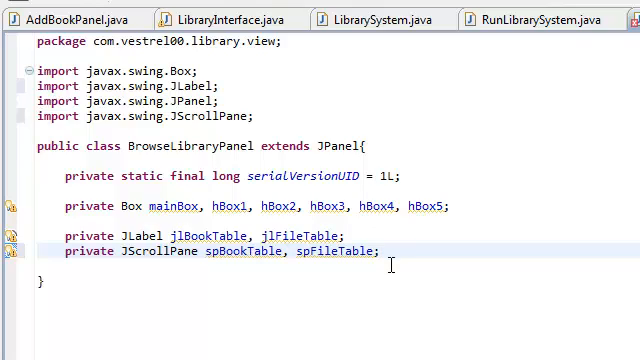
click(380, 252)
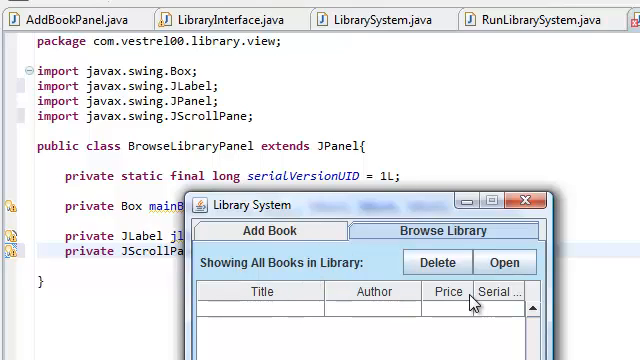
drag(472, 292, 404, 292)
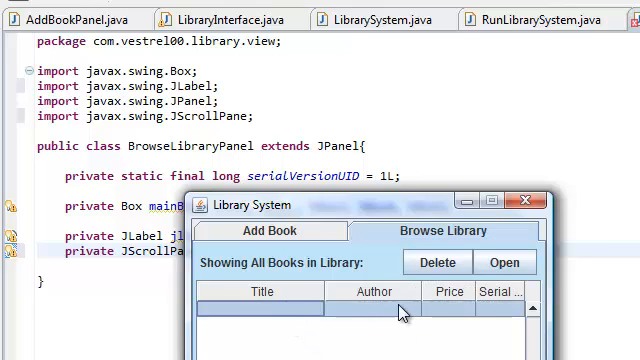
mouse_move(434, 312)
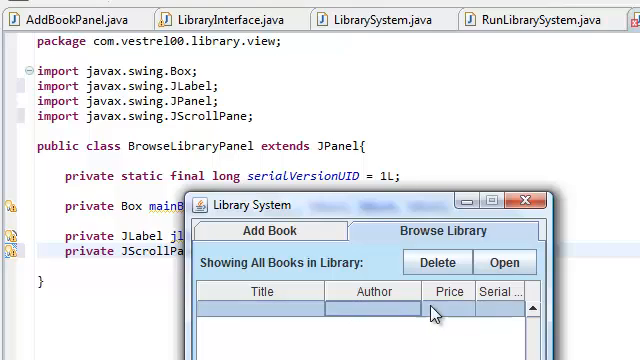
mouse_move(456, 304)
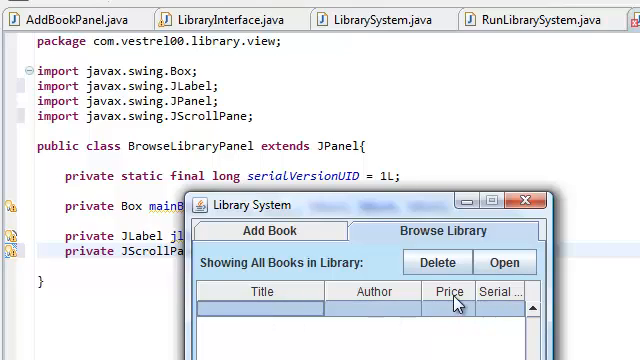
mouse_move(534, 204)
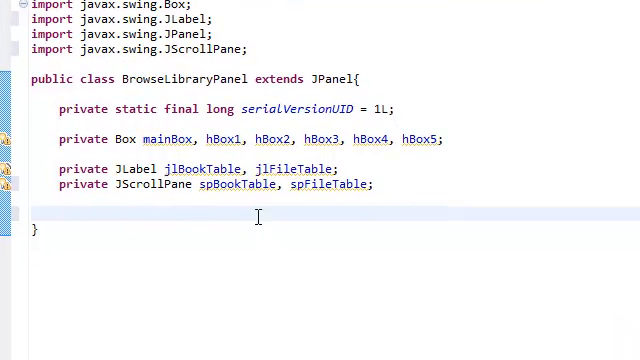
Step: Begin 'String[] bookColumns = {' with its first entry "Title"
text(s)
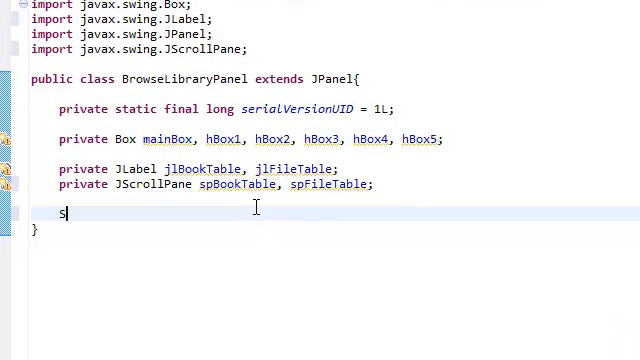
text(tring[])
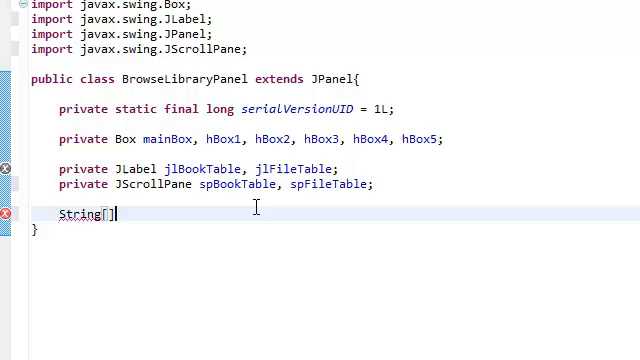
text(B)
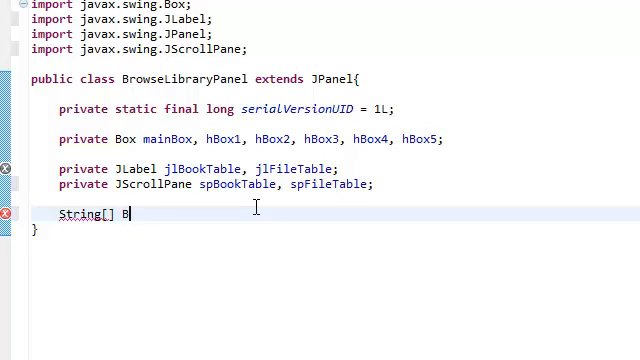
text(oo)
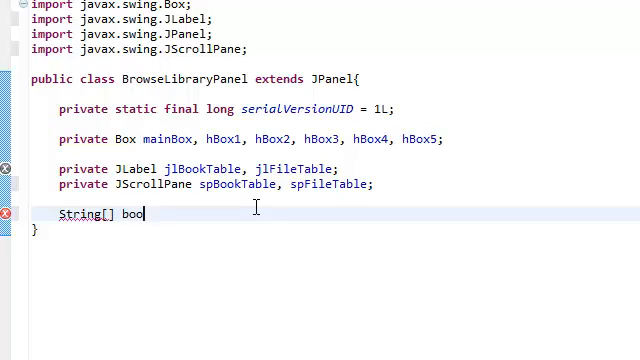
text(kColumns = {)
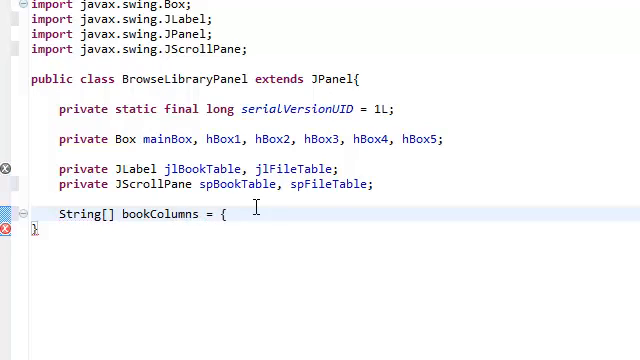
text("Title")
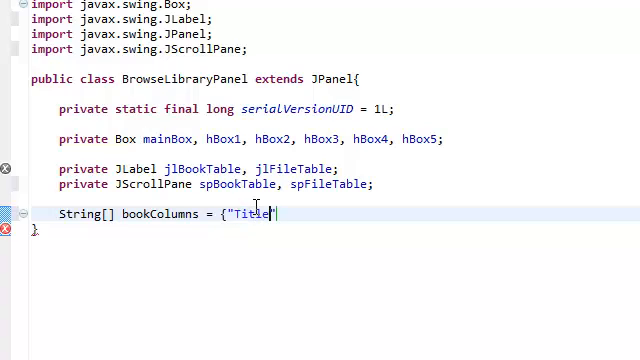
text(",)
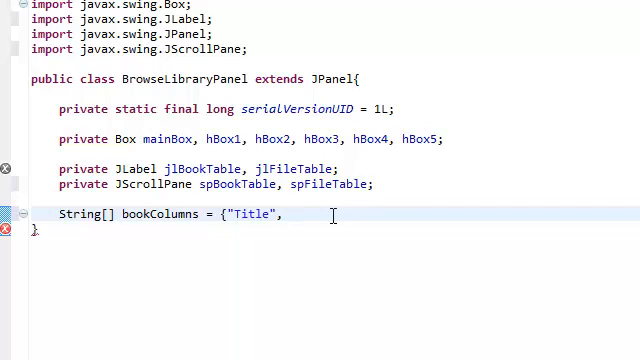
Step: Add the remaining entries "Author", "Price" and "Serial Number" to bookColumns
text("Auth")
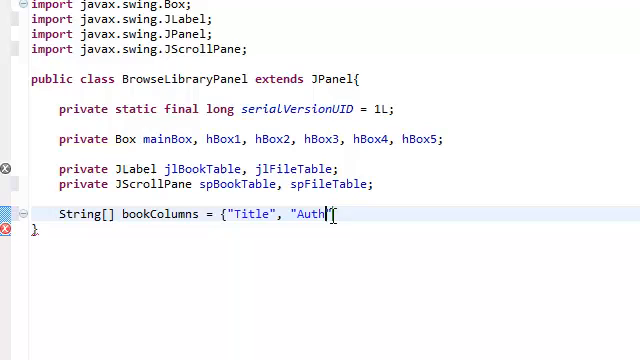
text(or",)
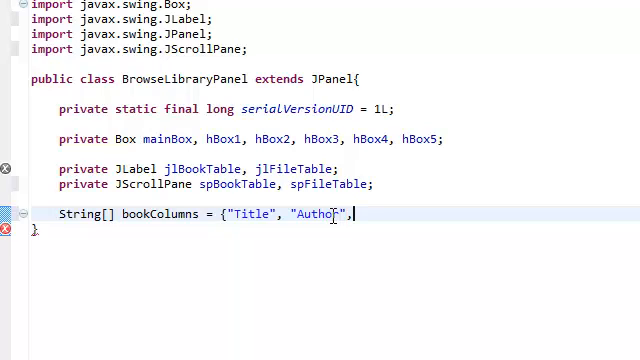
text("Pri)
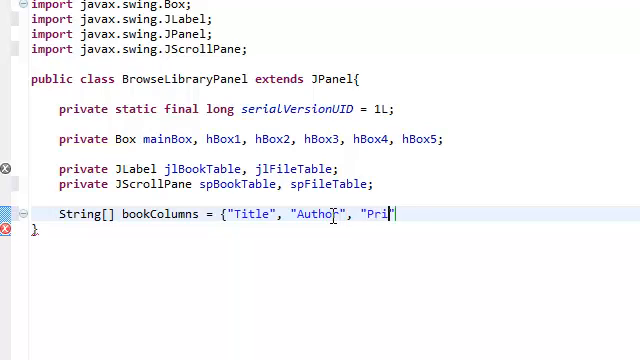
text(ce")
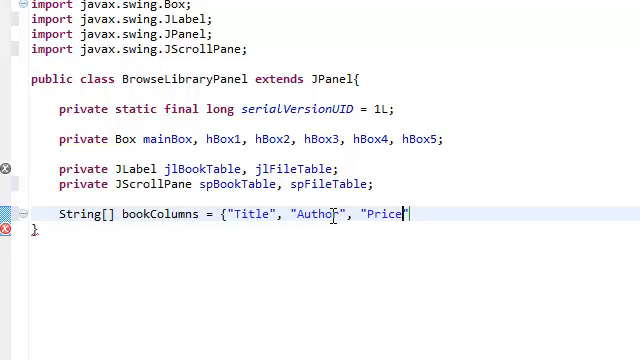
text(, ")
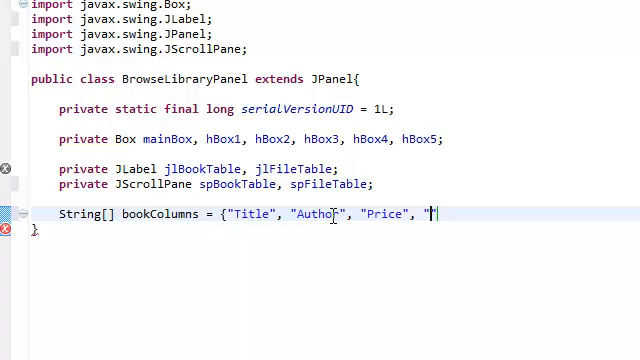
text(Serial)
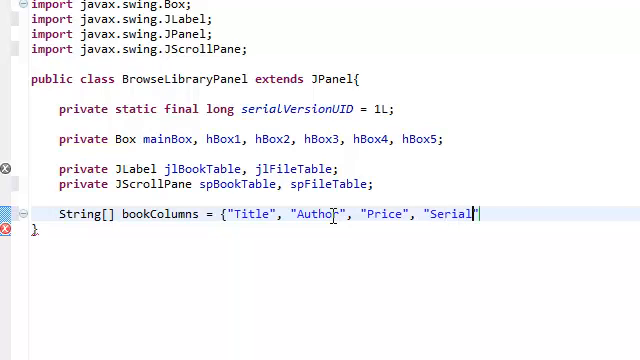
text(Number)
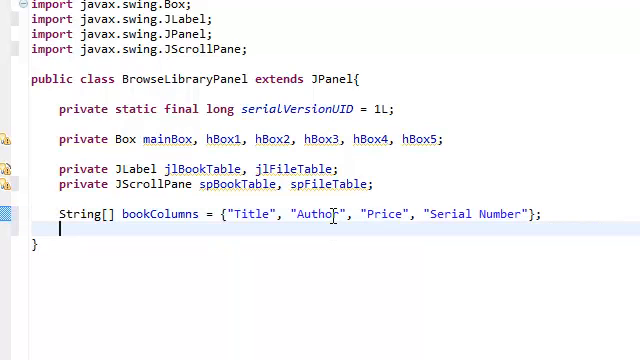
mouse_move(550, 218)
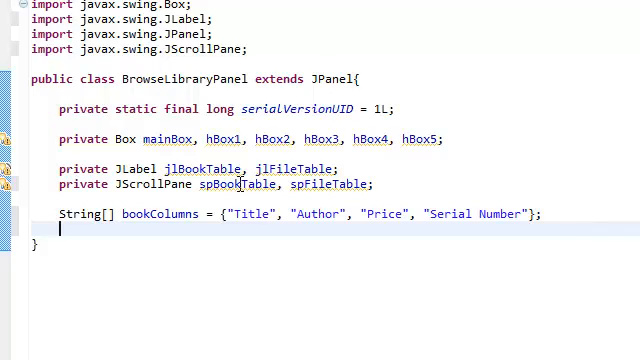
Step: Declare 'String[] fileColumns = {"Sounds", "Images", "Videos"};' below bookColumns
text(Stri)
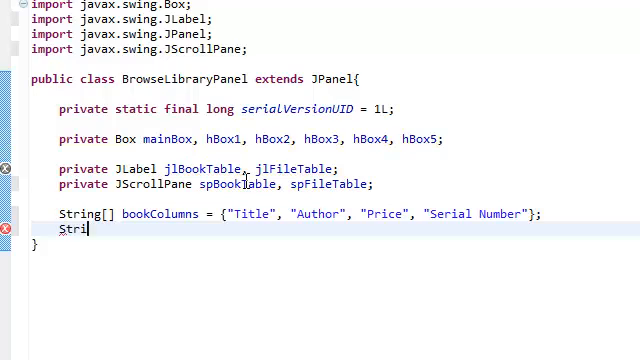
text(ng[])
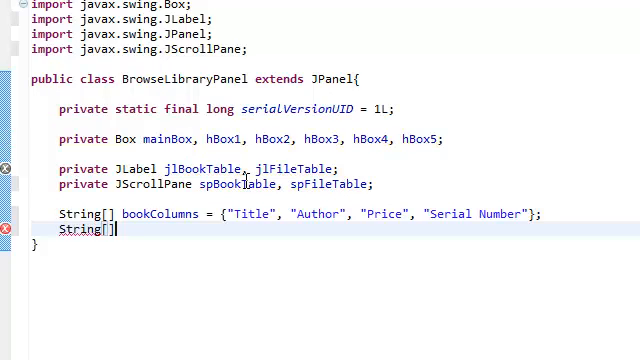
text(fileCo)
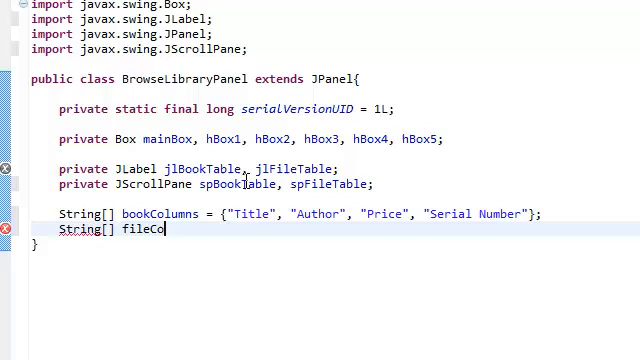
text(lumns =)
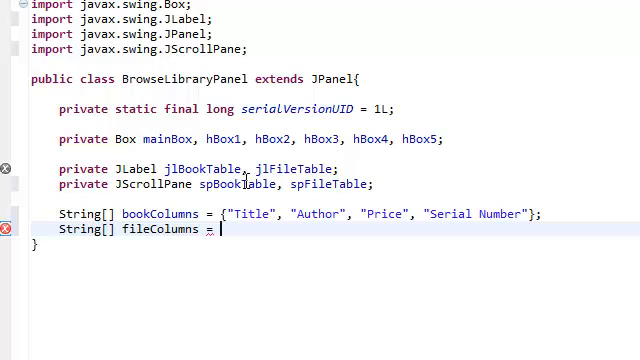
mouse_move(340, 224)
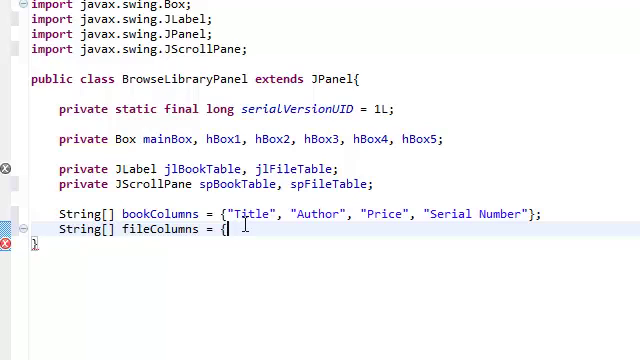
text("Sounds", ")
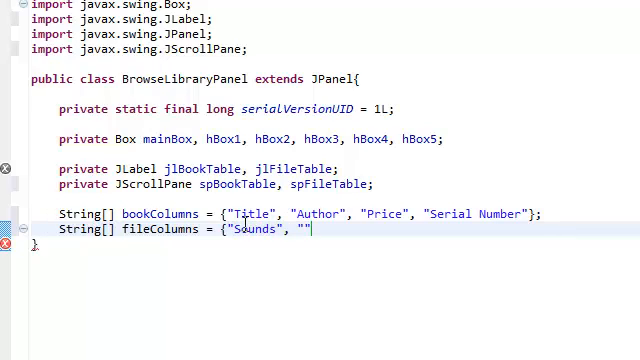
text(Images)
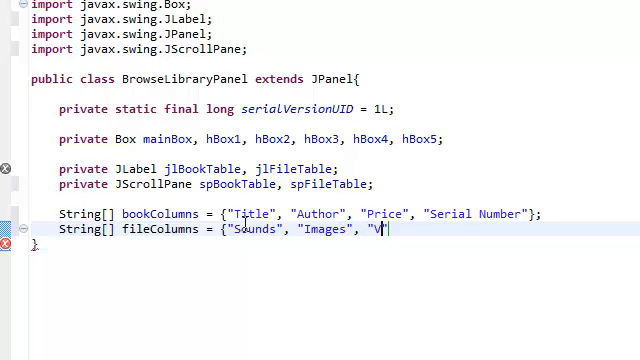
text(ideos"})
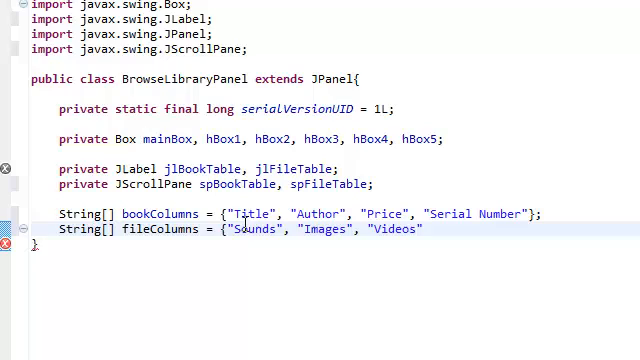
text(};)
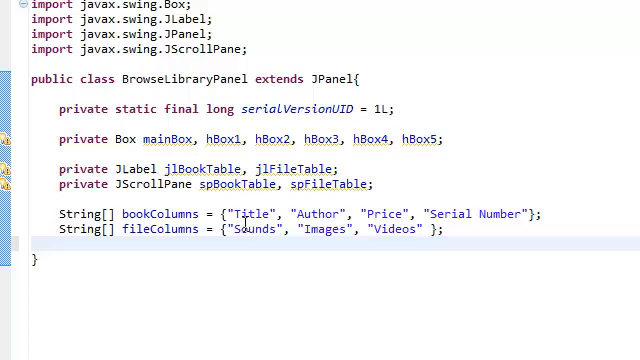
Step: Declare a String[][] bookData field opened with an array initializer brace
text(String)
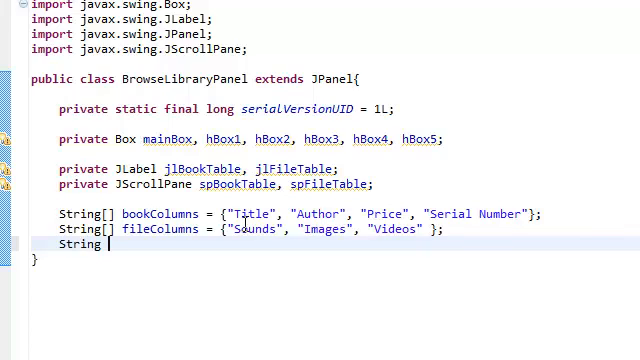
text([][] book)
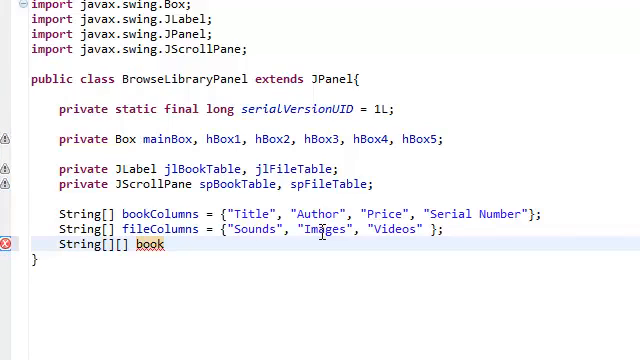
text(Data)
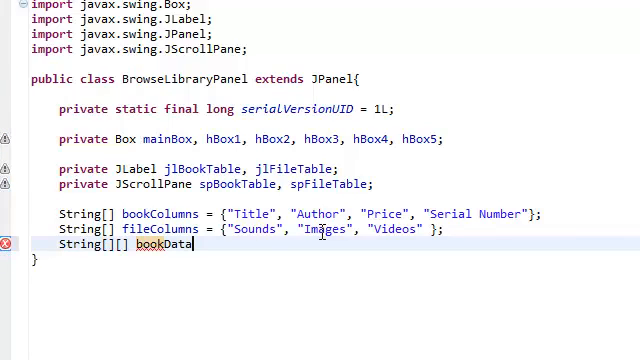
text(= {};)
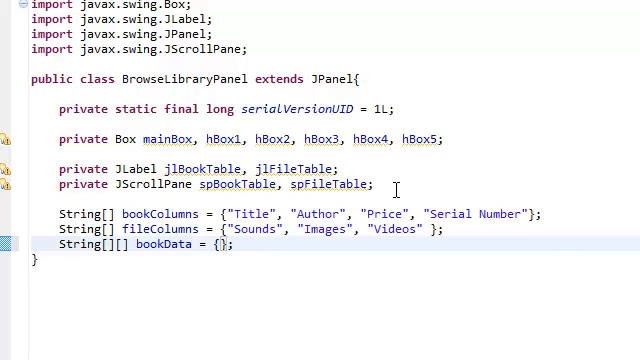
Step: Begin the first nested row inside the bookData initializer with empty inner braces
double_click(64, 246)
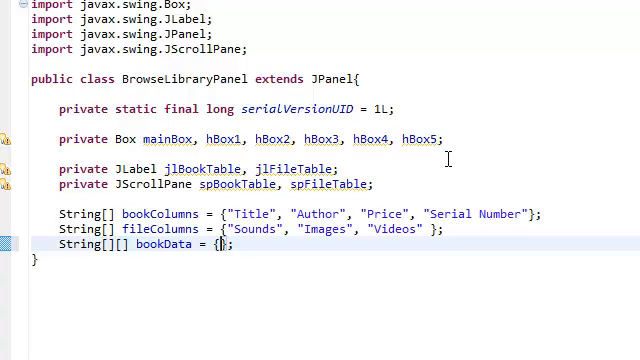
key(space)
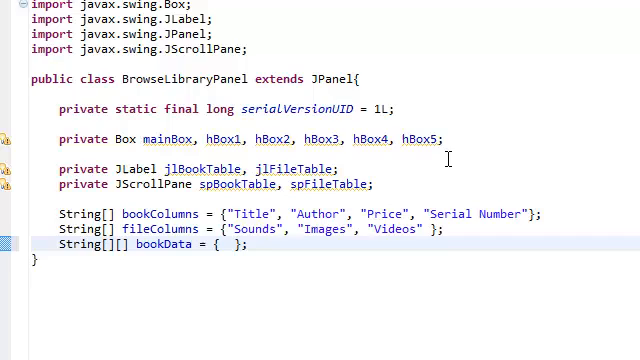
text({)
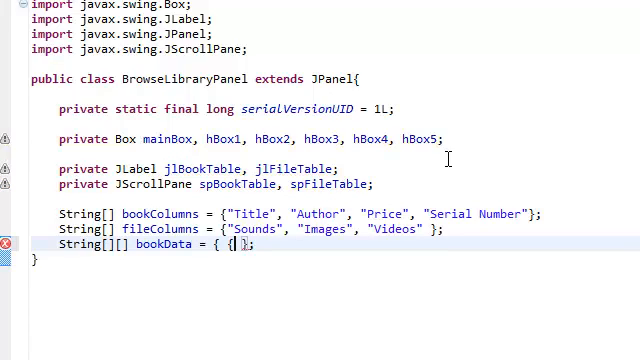
text({)
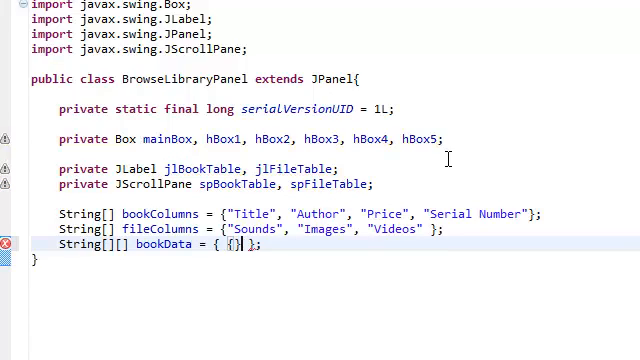